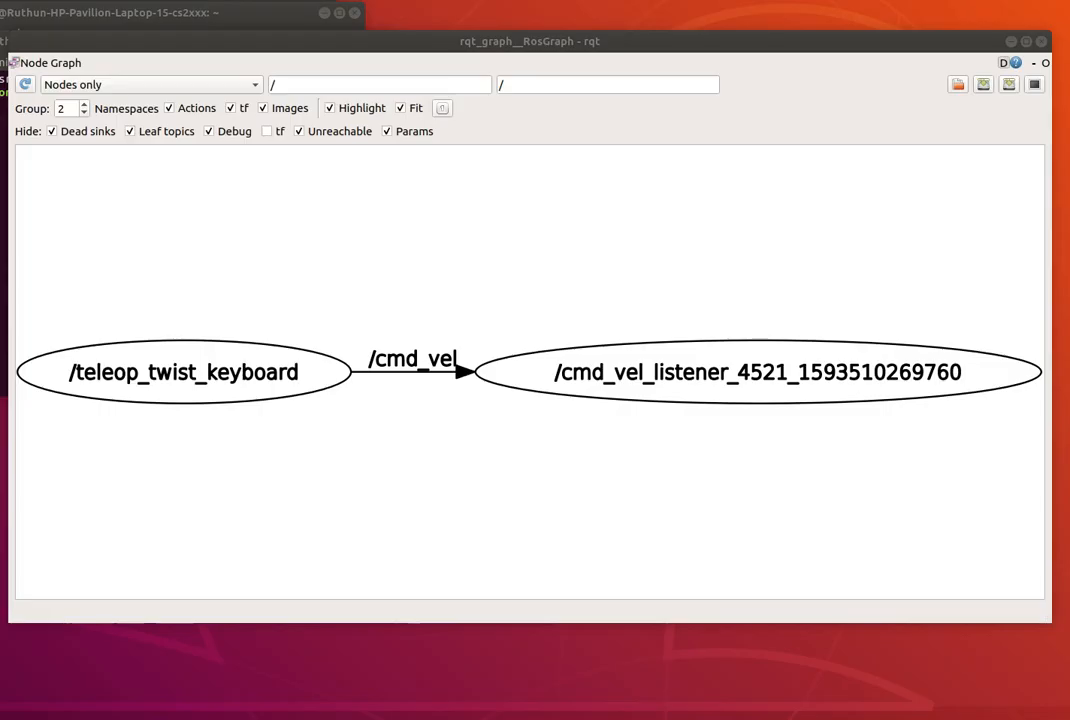
{"action": "mouse_move", "coordinate": [3, 250]}
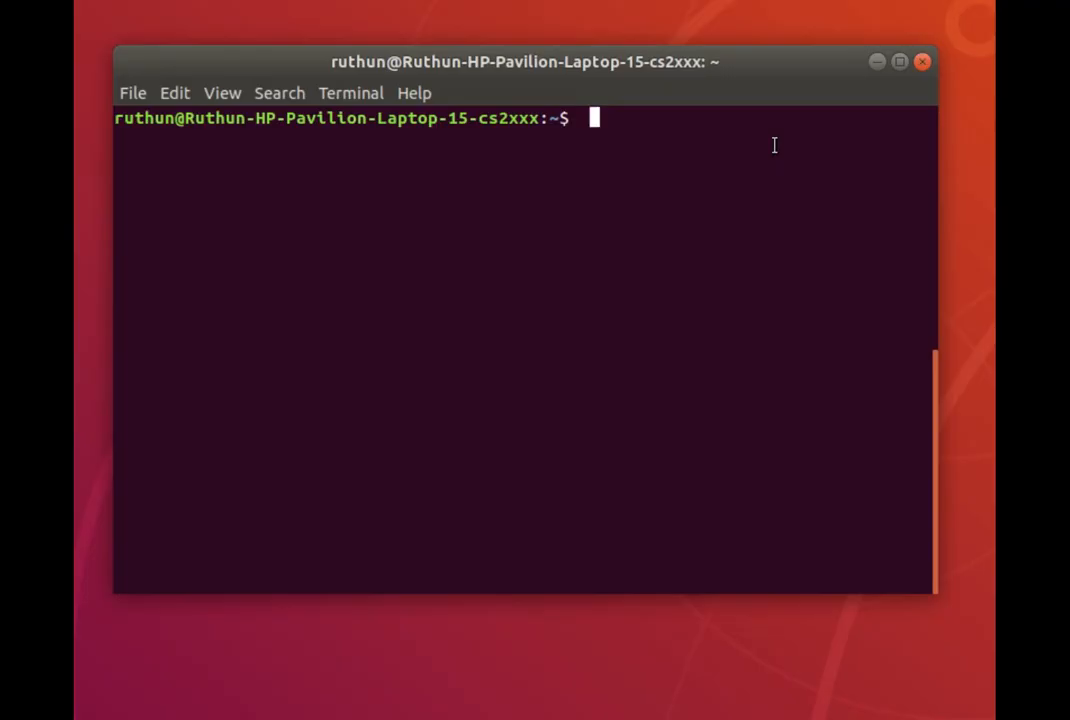
Type 'rosmsg show geometry_msgs/Tw' at the terminal prompt to begin inspecting Twist.
{"action": "type", "text": "ros"}
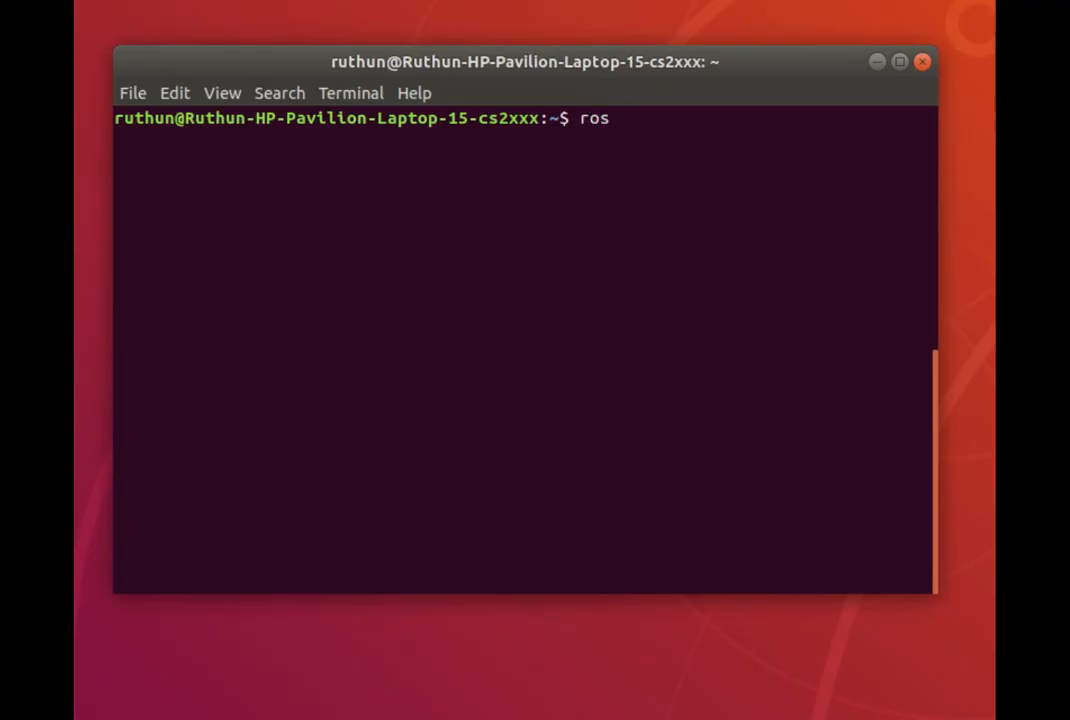
{"action": "type", "text": "msg sh"}
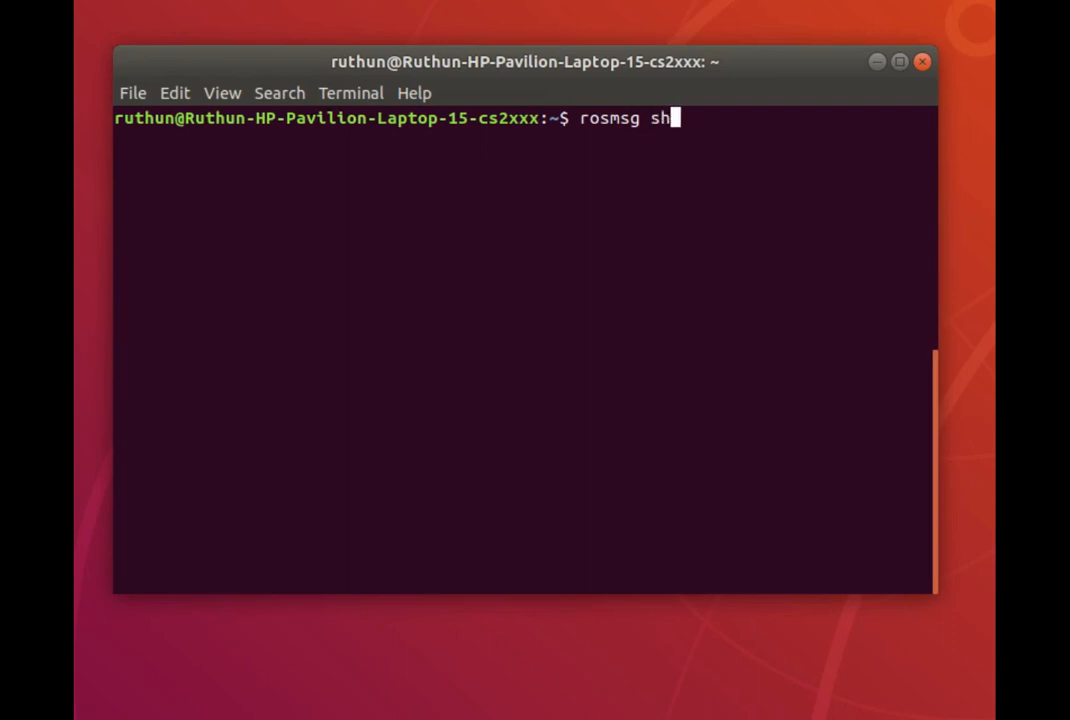
{"action": "type", "text": "ow"}
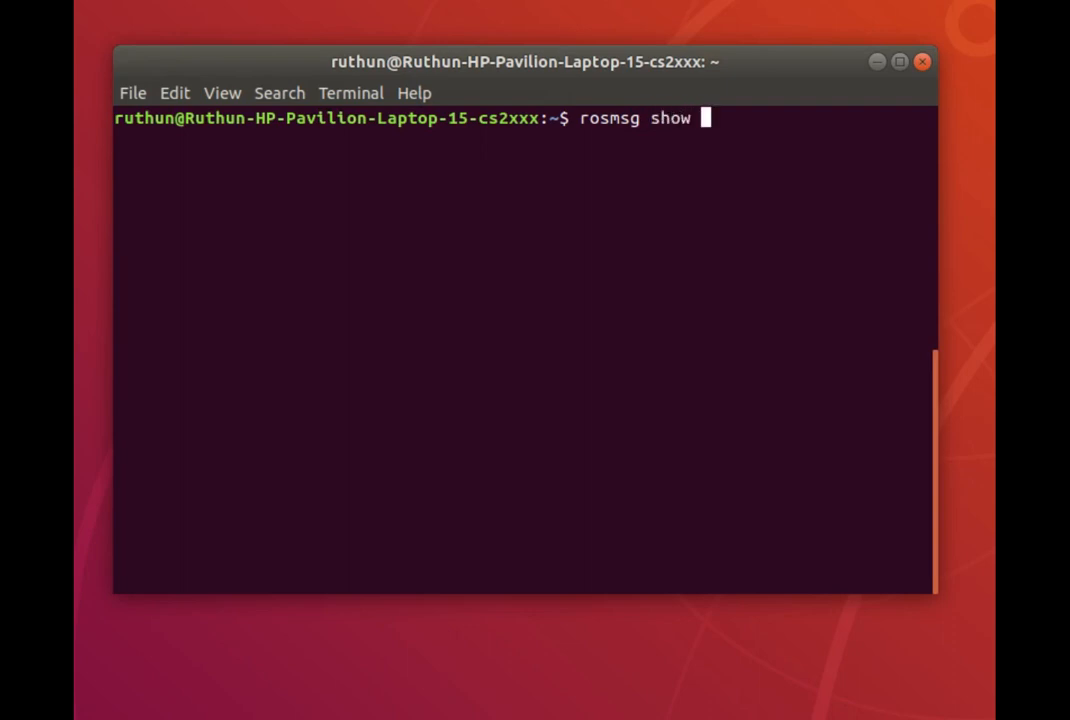
{"action": "type", "text": "geom"}
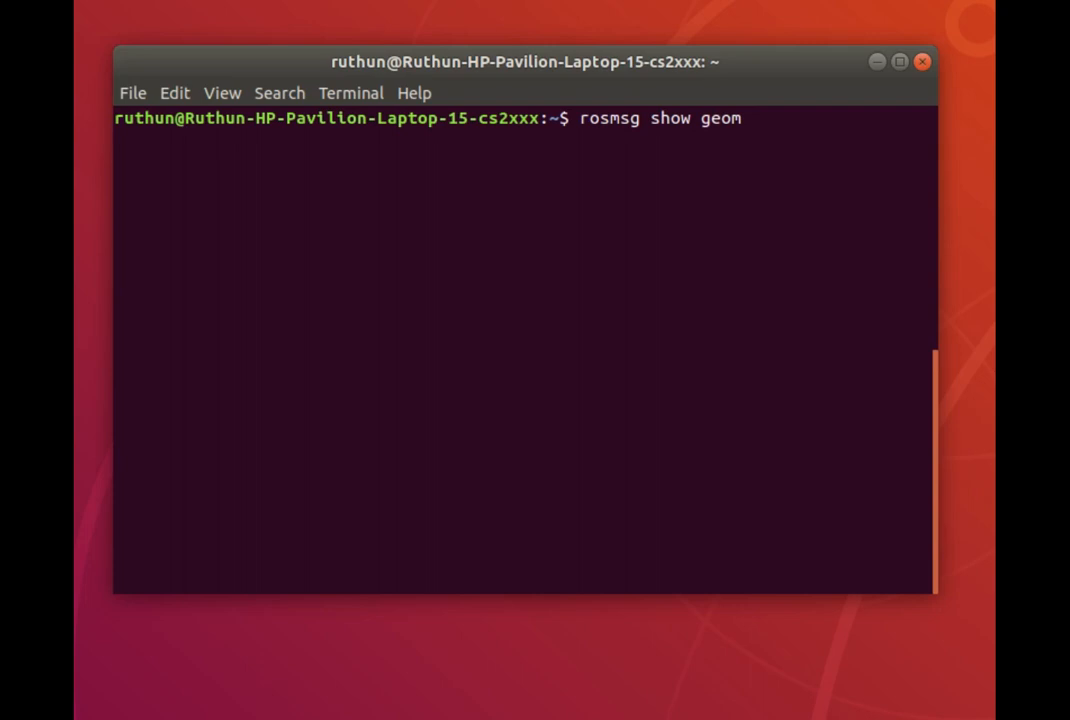
{"action": "type", "text": "etry_msgs/Tw"}
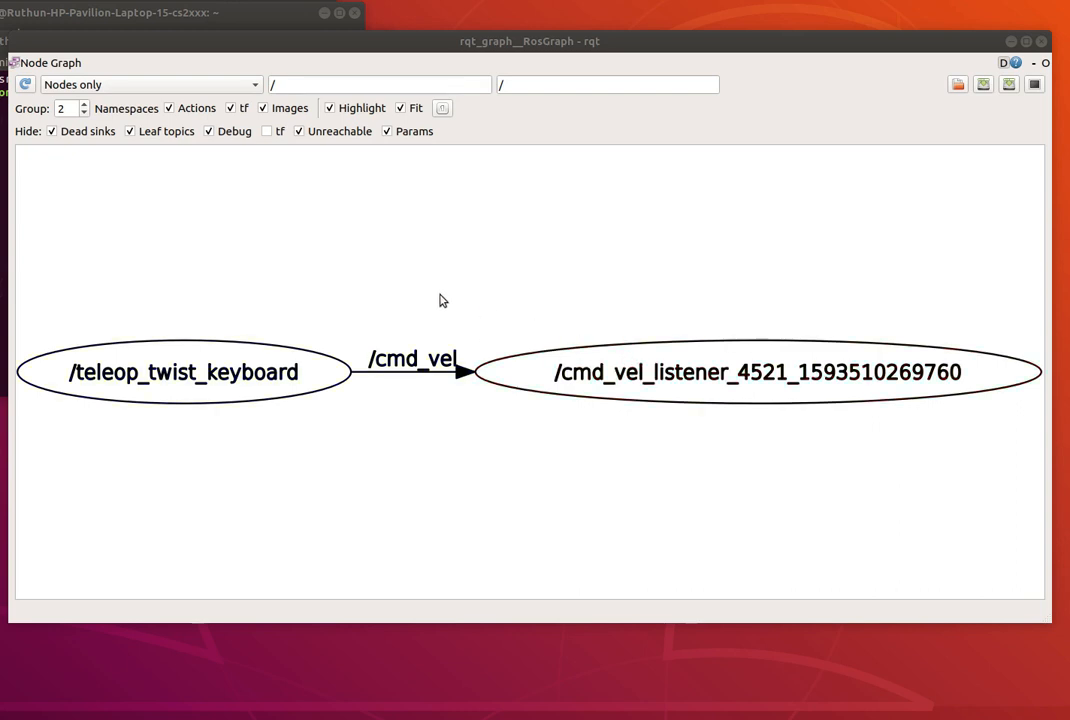
{"action": "mouse_move", "coordinate": [457, 326]}
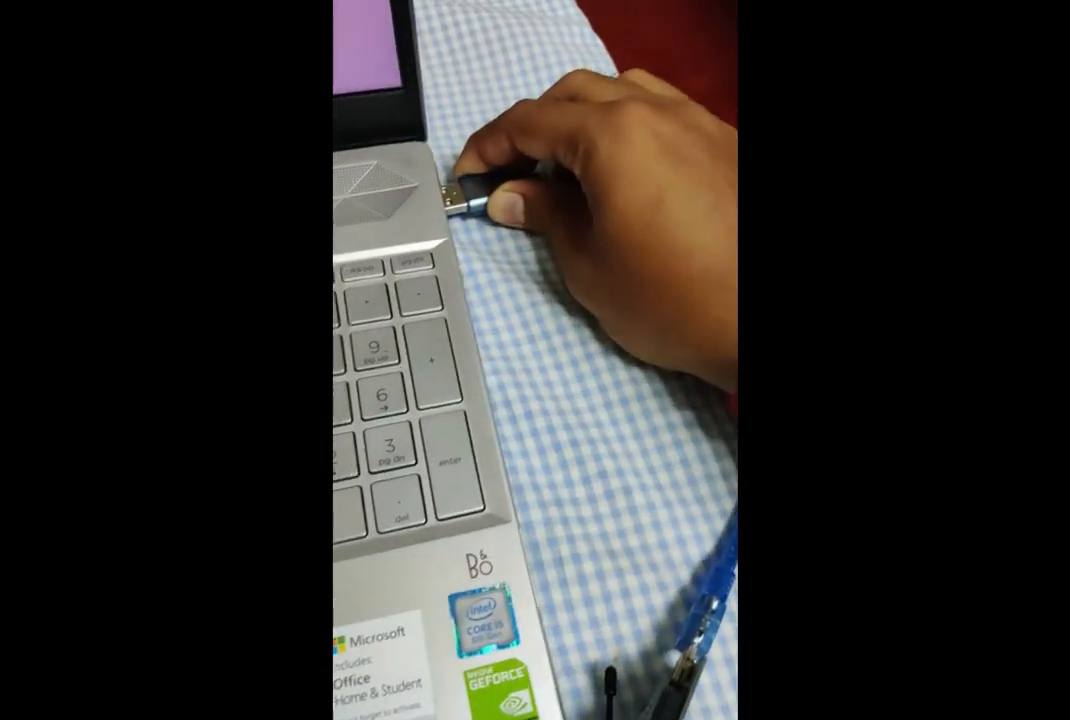
Discover and add the coordinator radio on /dev/ttyUSB0, then load its settings.
{"action": "left_click", "coordinate": [161, 112]}
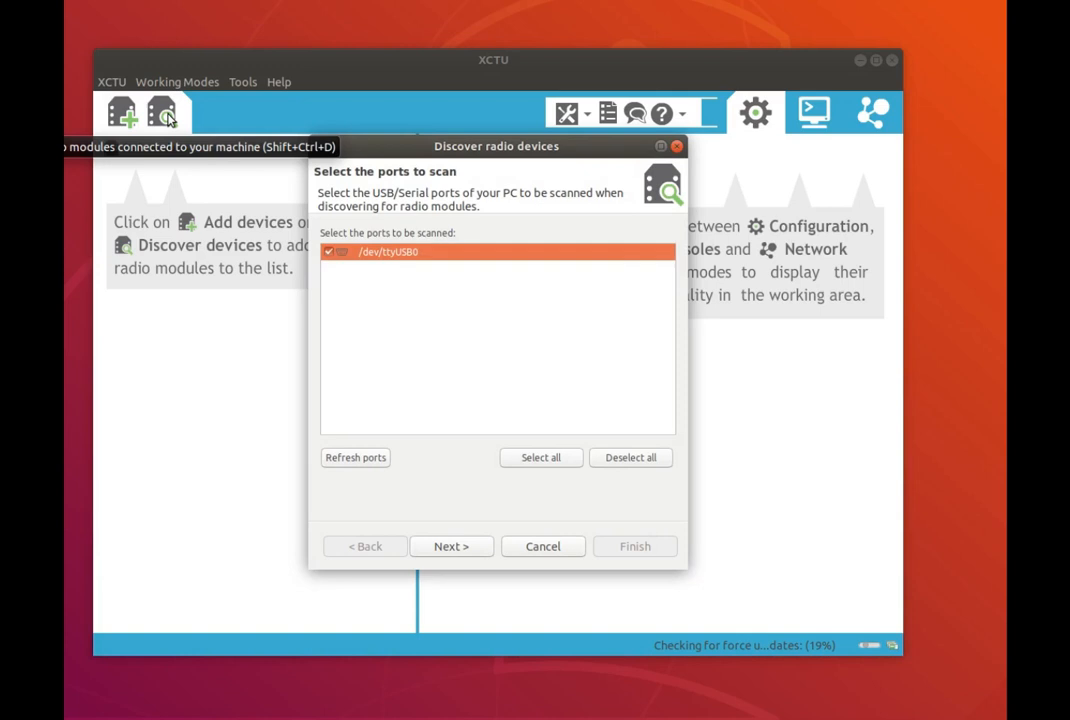
{"action": "left_click", "coordinate": [450, 546]}
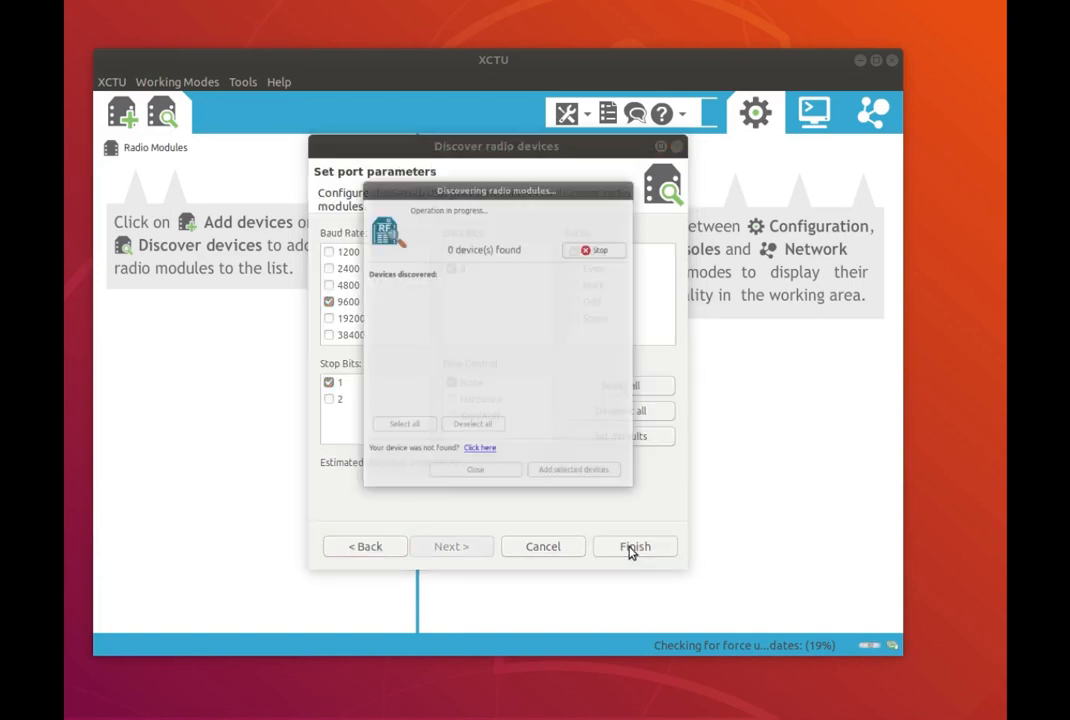
{"action": "left_click", "coordinate": [635, 546]}
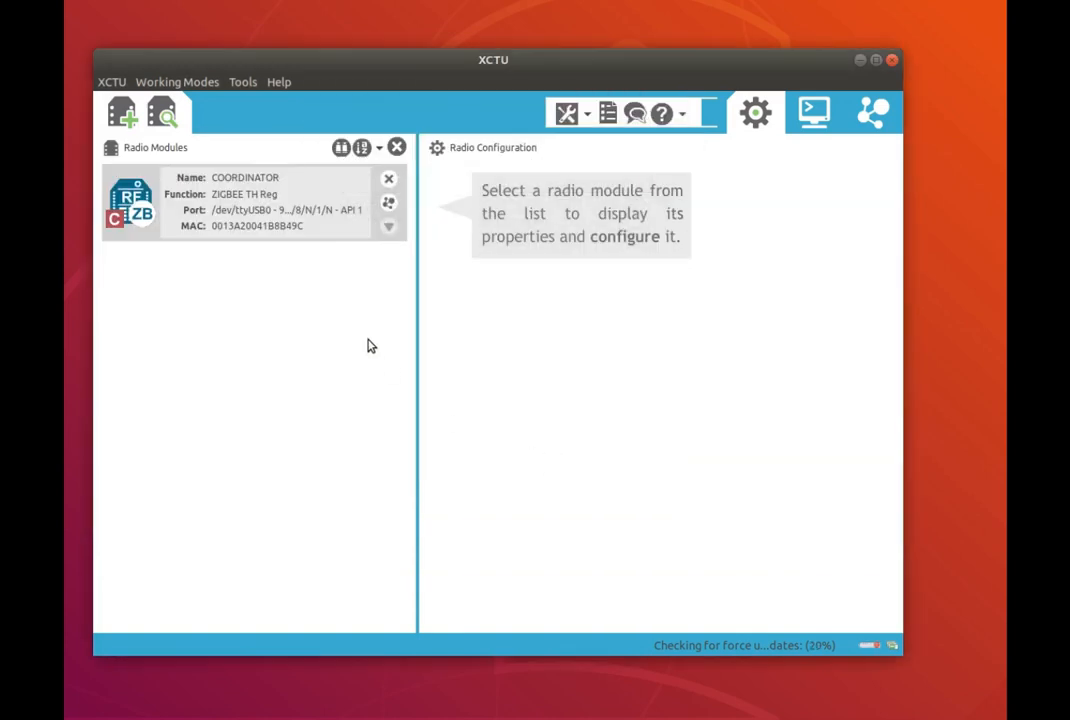
{"action": "left_click", "coordinate": [250, 200]}
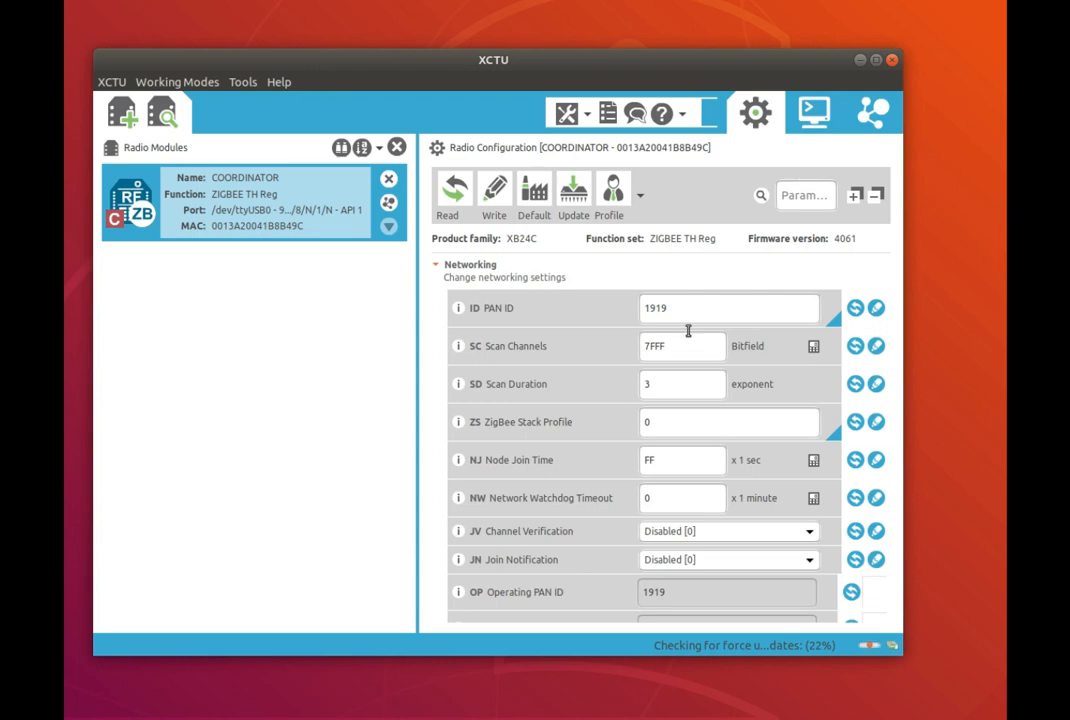
Search 'ap' to confirm API Enable is 'API enabled [1]', then search 'dh'.
{"action": "type", "text": "a"}
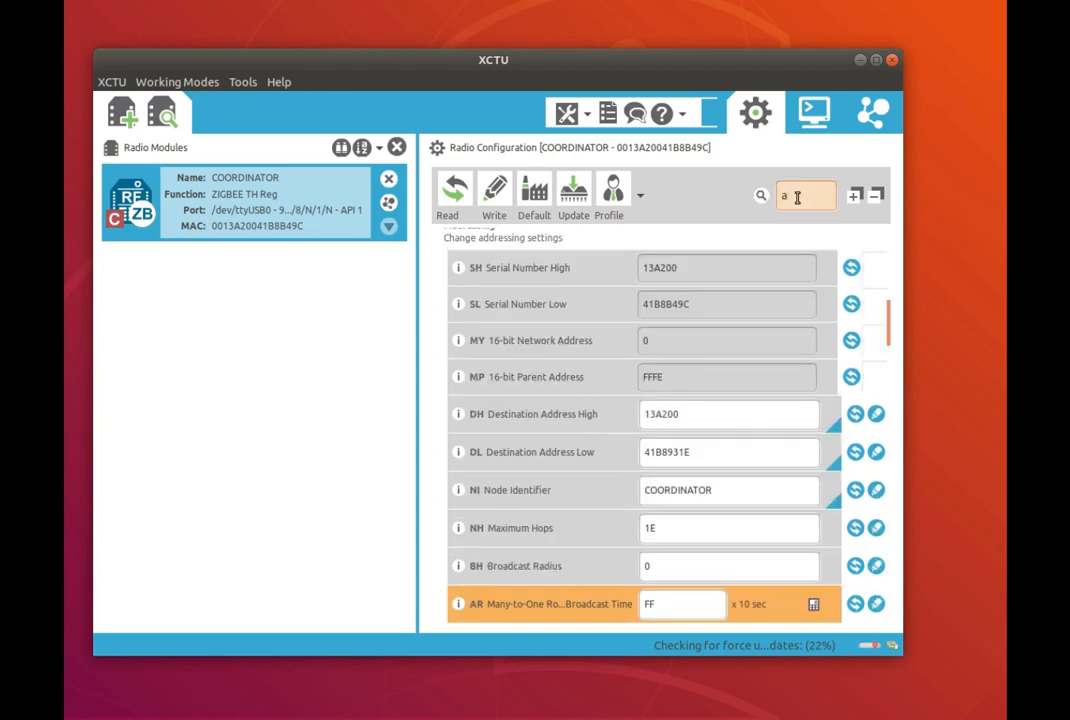
{"action": "type", "text": "p"}
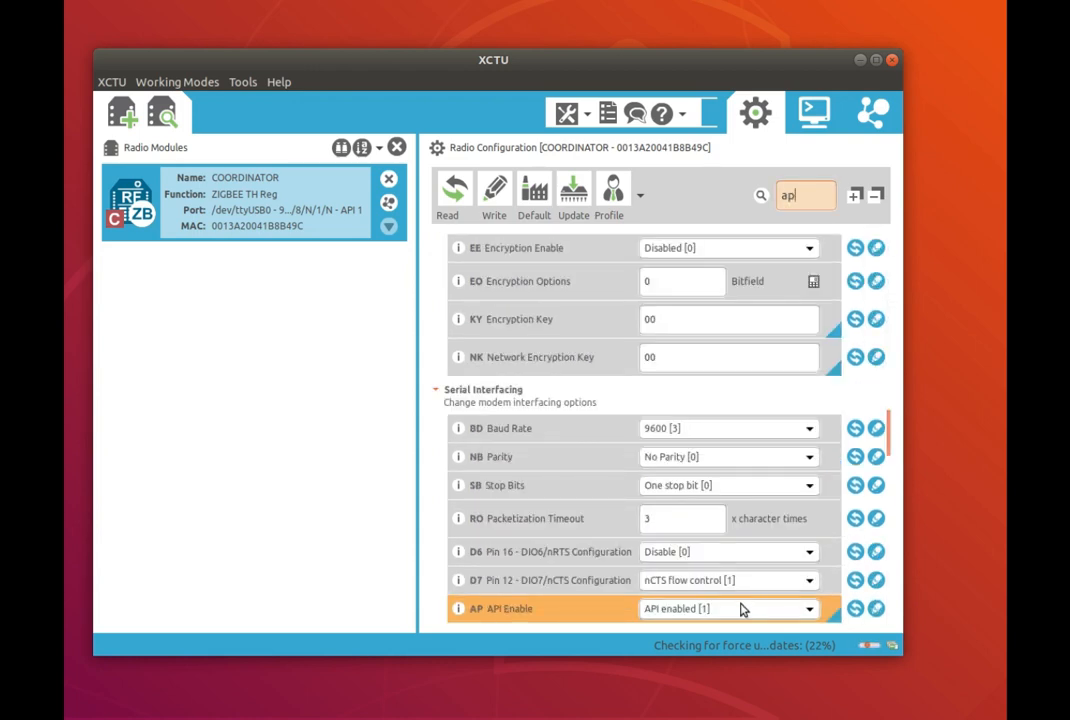
{"action": "left_click", "coordinate": [728, 608]}
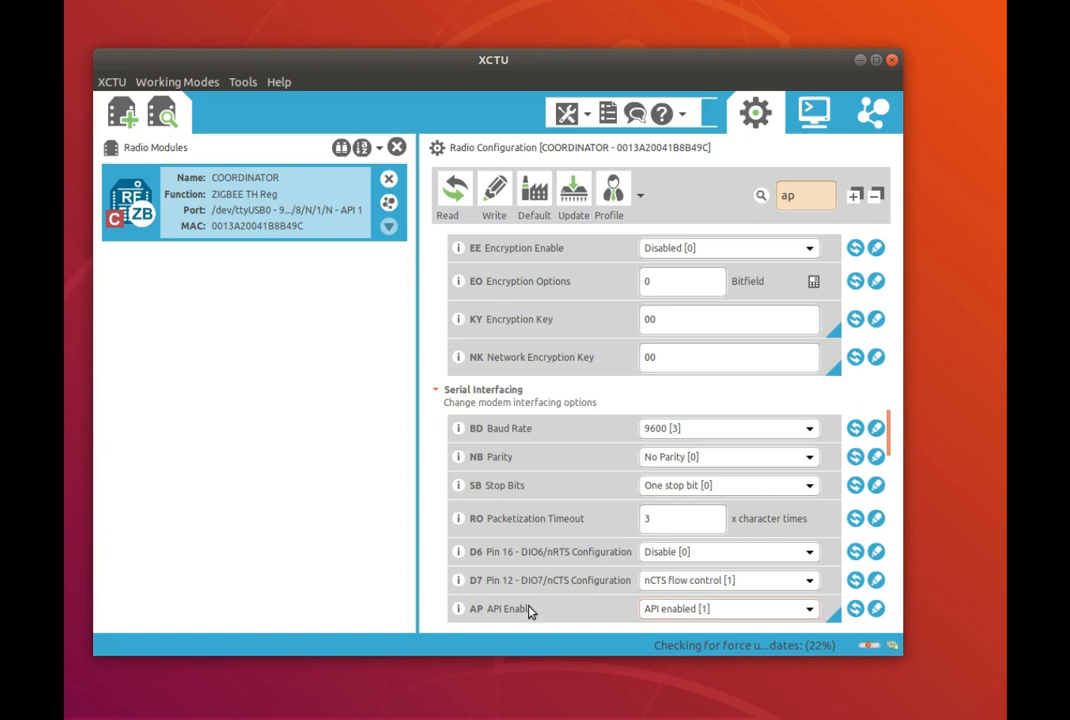
{"action": "scroll", "scroll_direction": "down", "scroll_amount": 3}
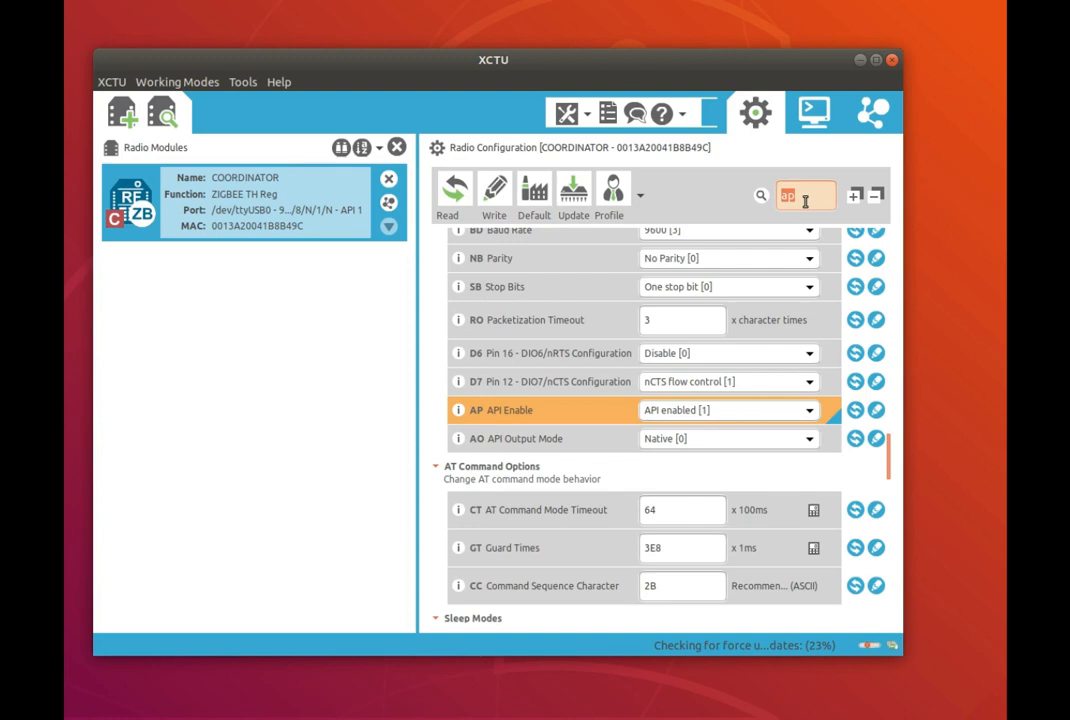
{"action": "type", "text": "dh"}
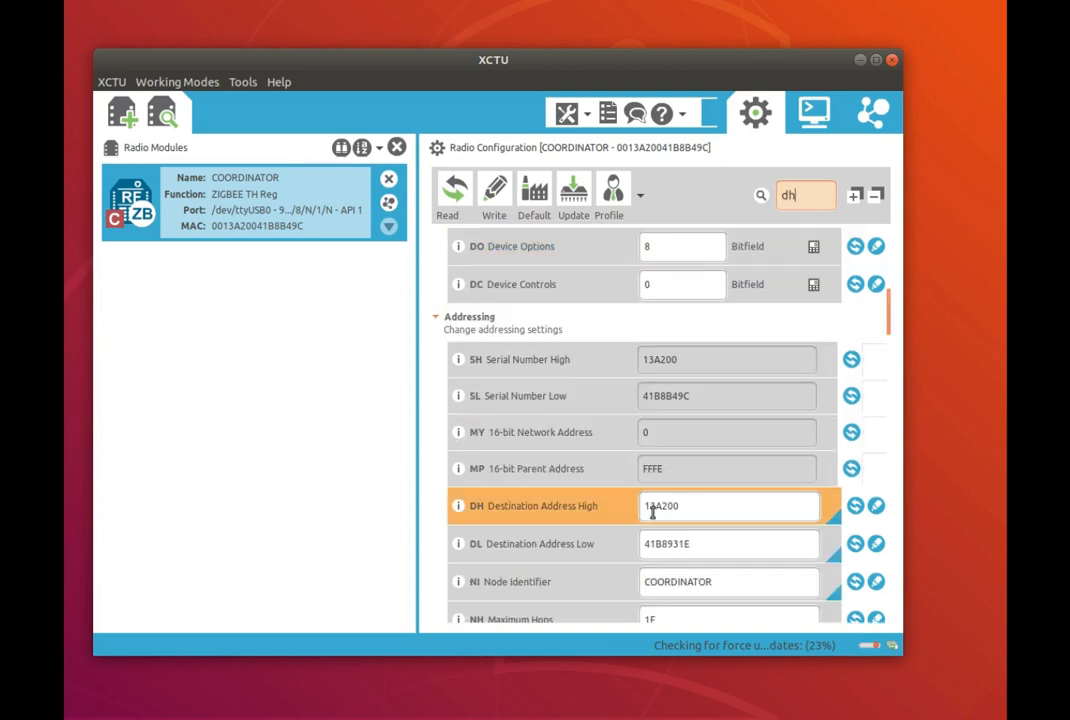